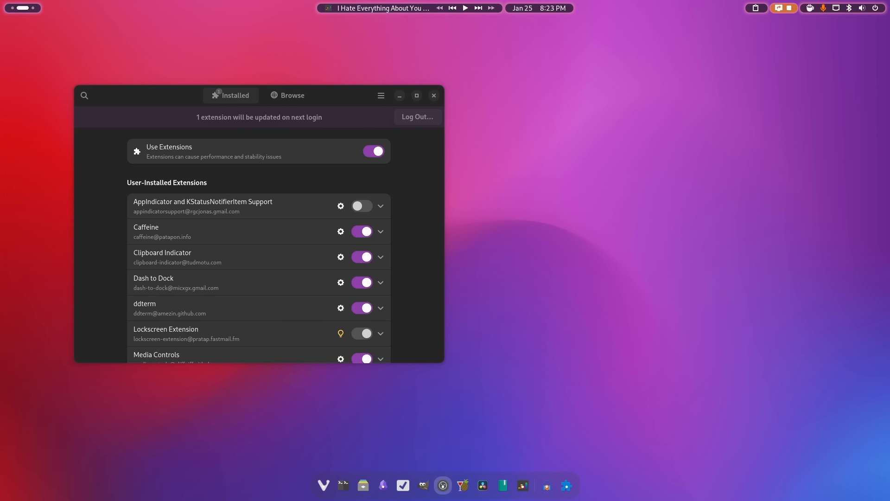
- Search for 'open bar' in Extension Manager, then return to the Installed list
{"action": "scroll", "scroll_direction": "down", "scroll_amount": 3}
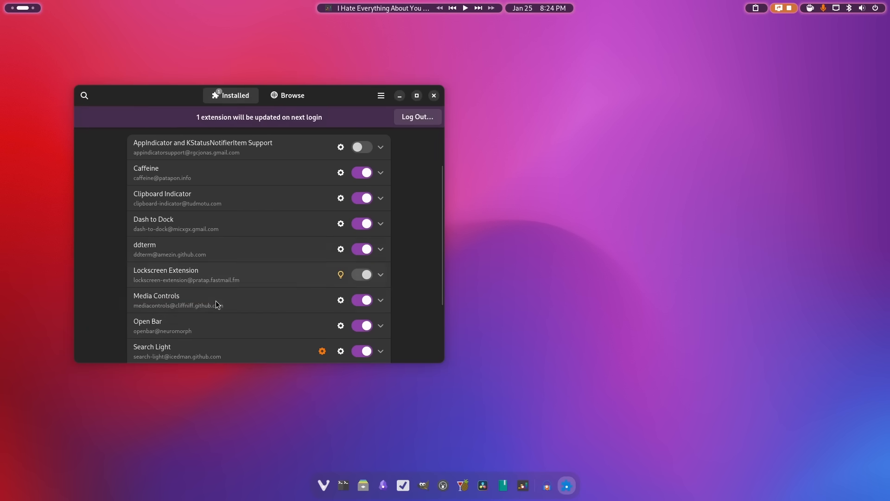
{"action": "scroll", "scroll_direction": "down", "scroll_amount": 3}
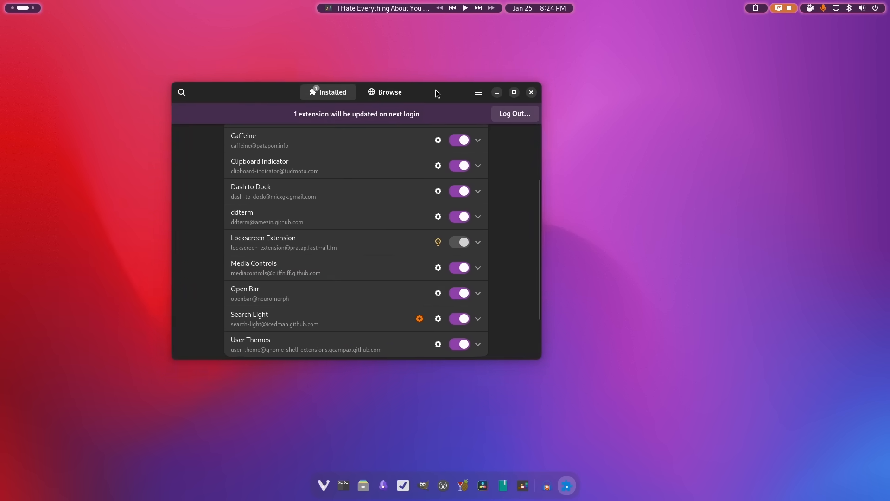
{"action": "left_click", "coordinate": [389, 92]}
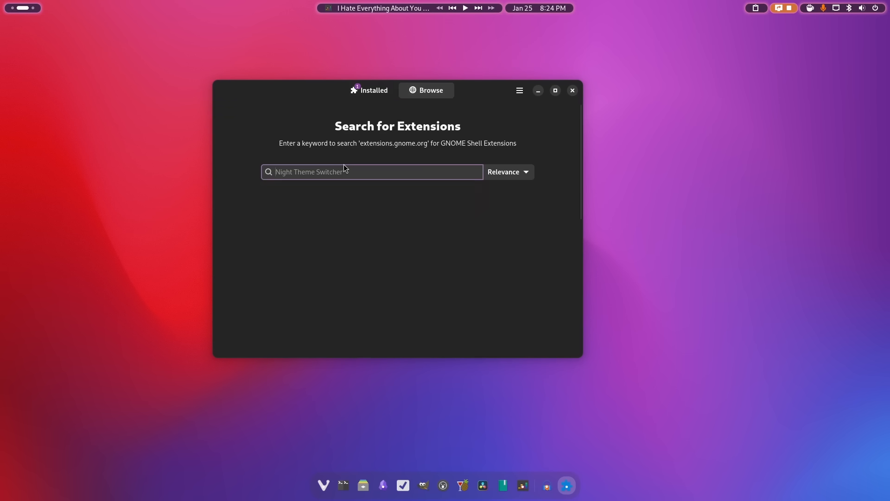
{"action": "type", "text": "open b"}
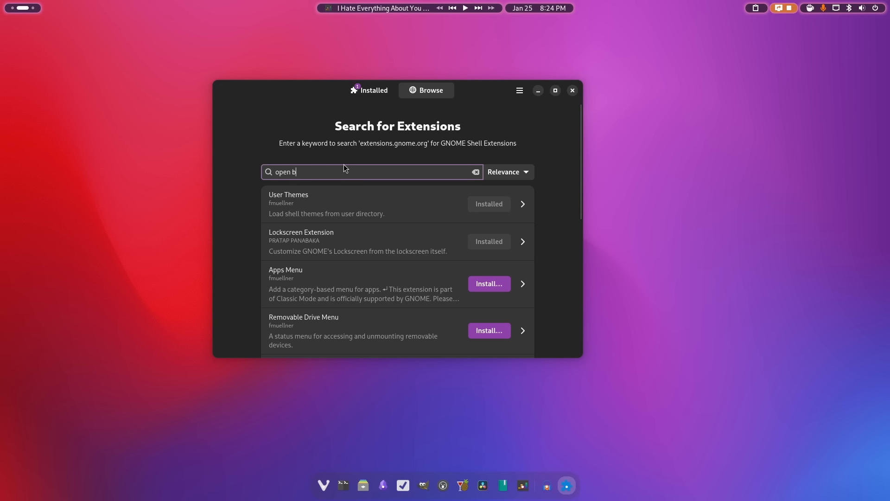
{"action": "type", "text": "ar"}
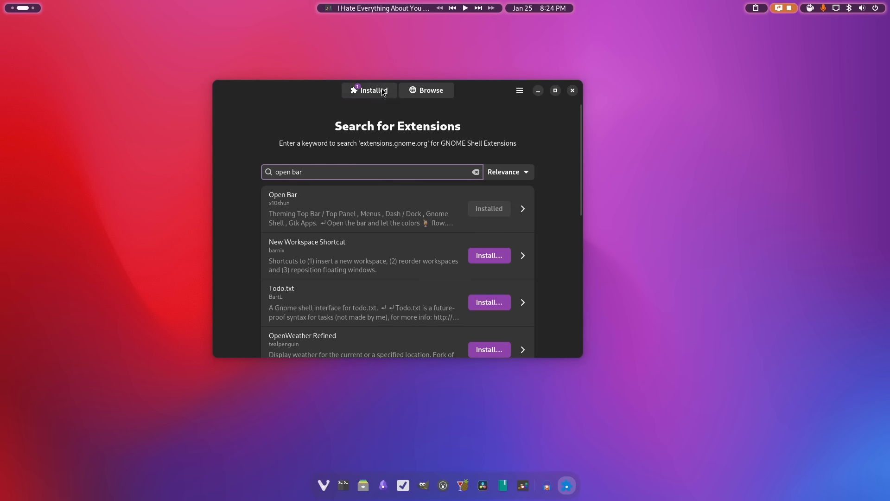
{"action": "left_click", "coordinate": [369, 90]}
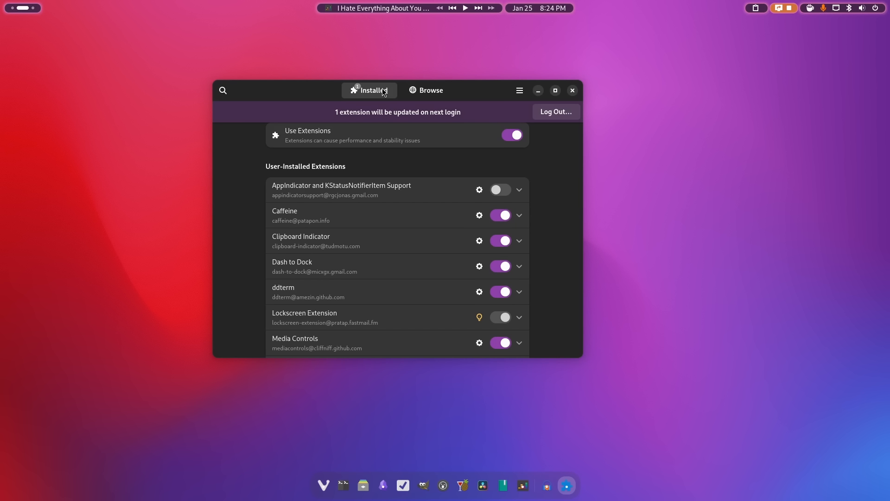
{"action": "mouse_move", "coordinate": [397, 261]}
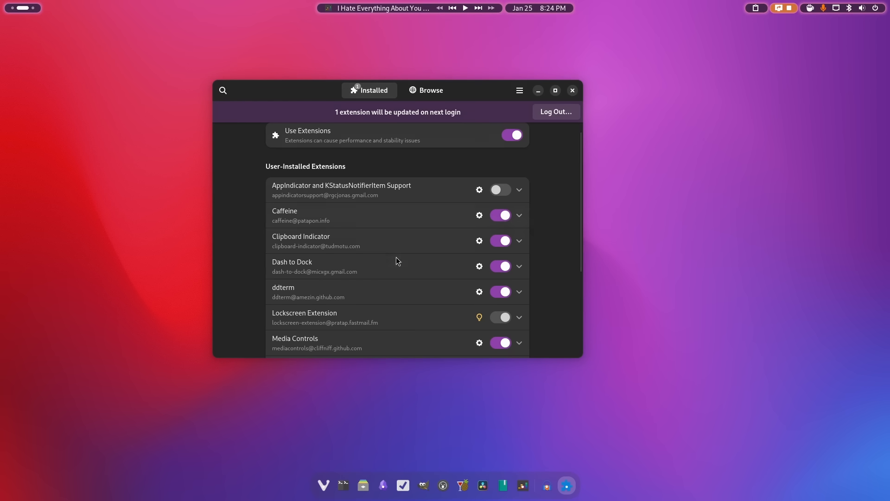
- Launch the Open Bar extension's settings window from the Installed list
{"action": "scroll", "scroll_direction": "down", "scroll_amount": 3}
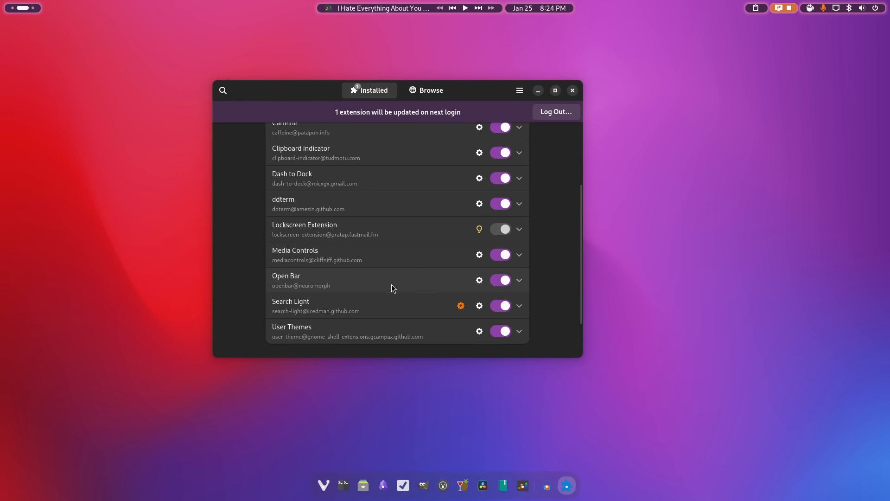
{"action": "left_click", "coordinate": [479, 280]}
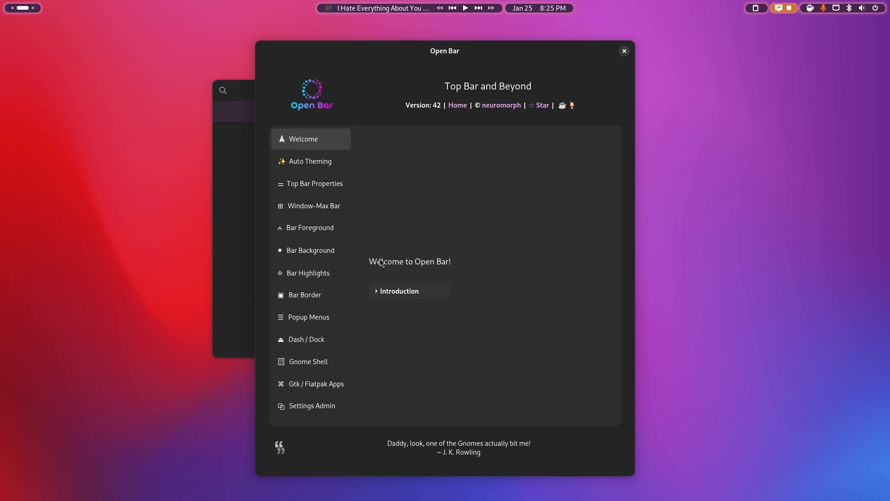
- Show Open Bar's Auto Theming page for theming the bar from the desktop background
{"action": "left_click", "coordinate": [311, 161]}
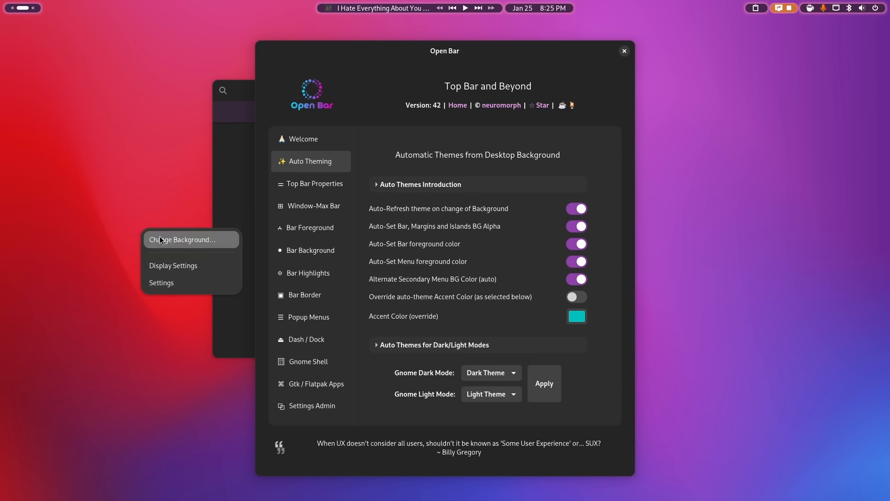
- Set the dark red wave wallpaper with a red accent colour in Settings, then close it
{"action": "left_click", "coordinate": [182, 239]}
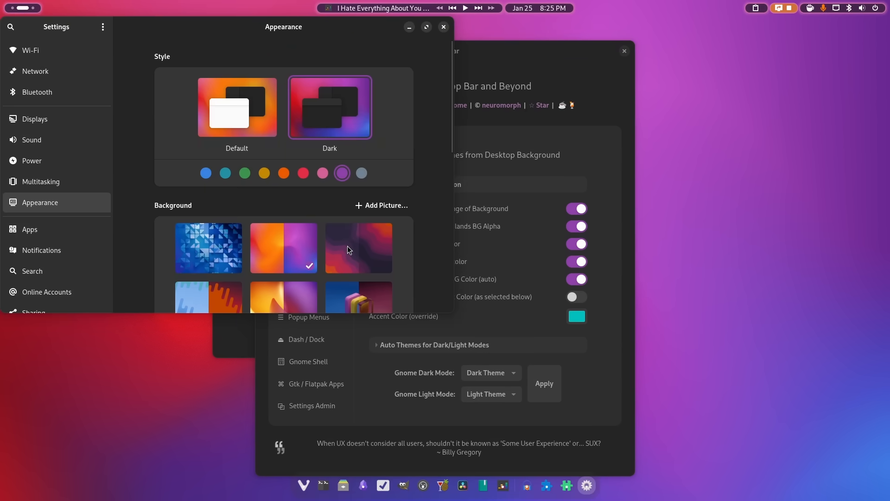
{"action": "left_click", "coordinate": [358, 248]}
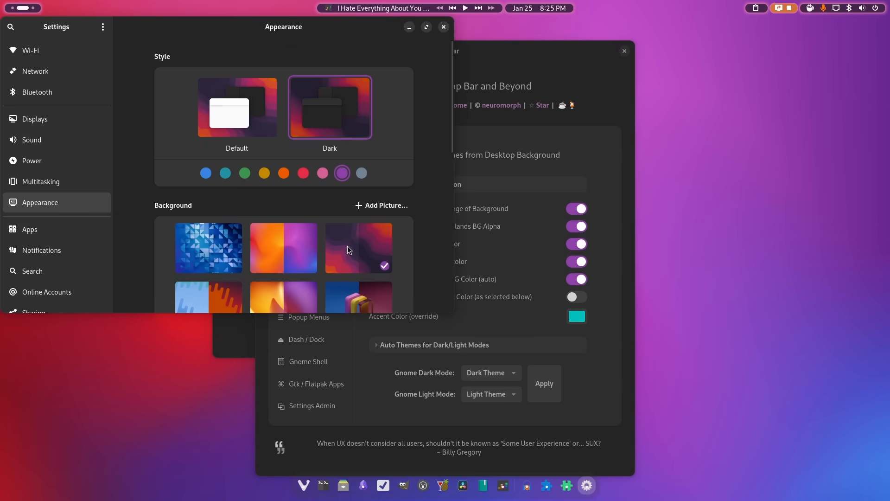
{"action": "left_click", "coordinate": [303, 173]}
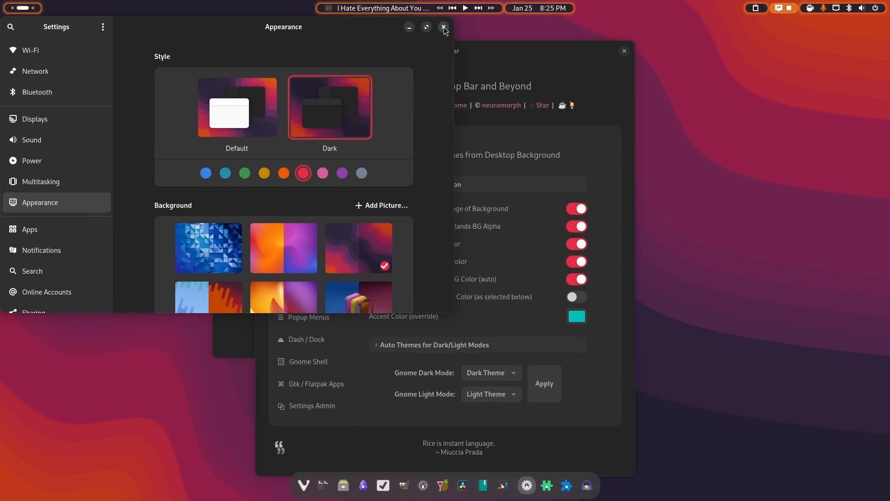
{"action": "left_click", "coordinate": [443, 27]}
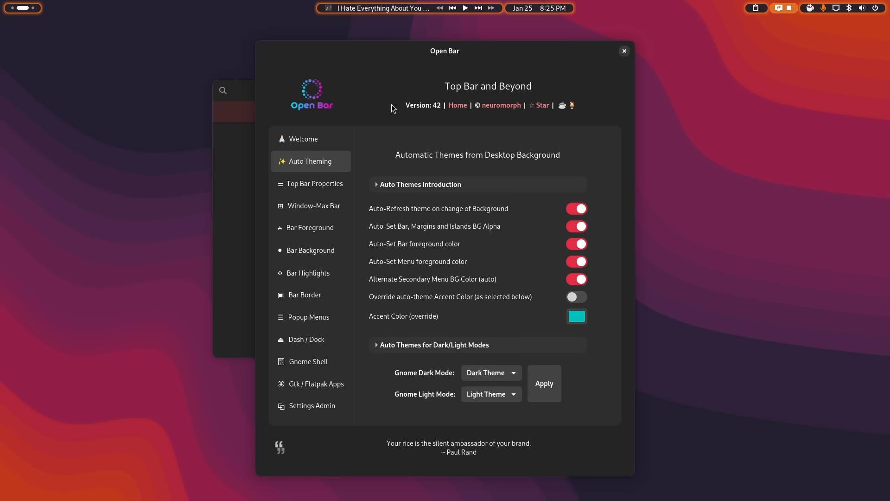
{"action": "mouse_move", "coordinate": [461, 204]}
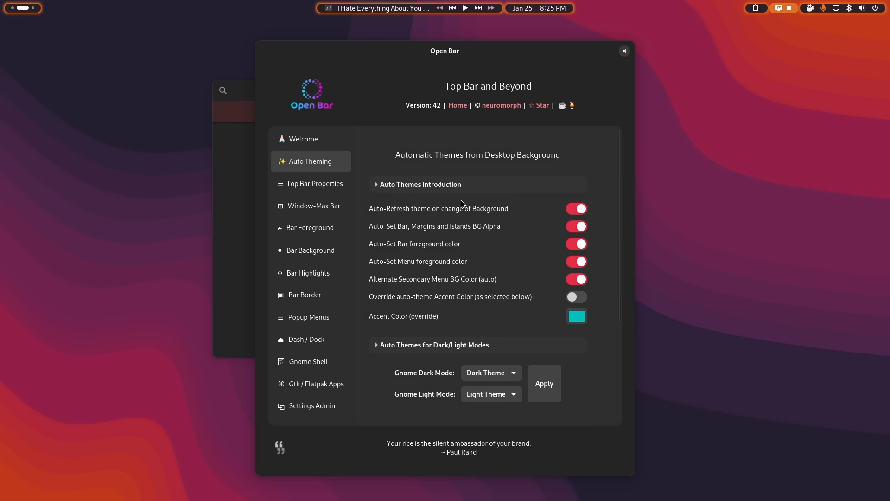
{"action": "scroll", "scroll_direction": "down", "scroll_amount": 3}
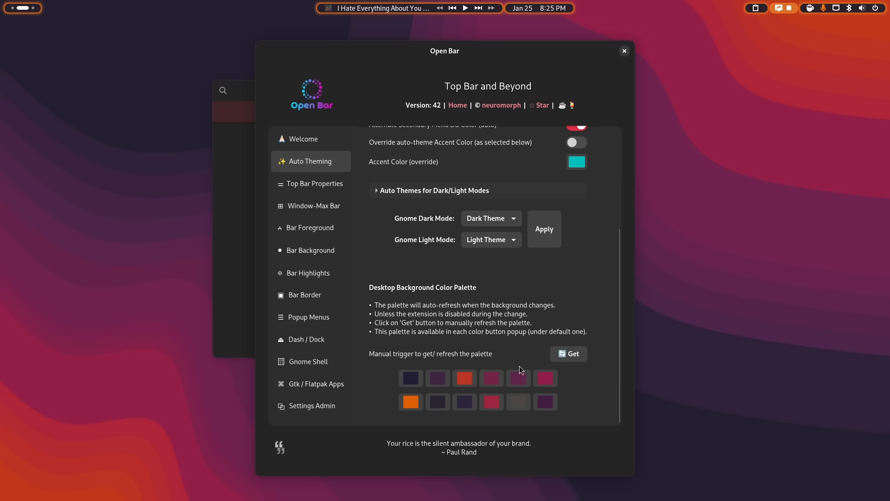
{"action": "mouse_move", "coordinate": [537, 69]}
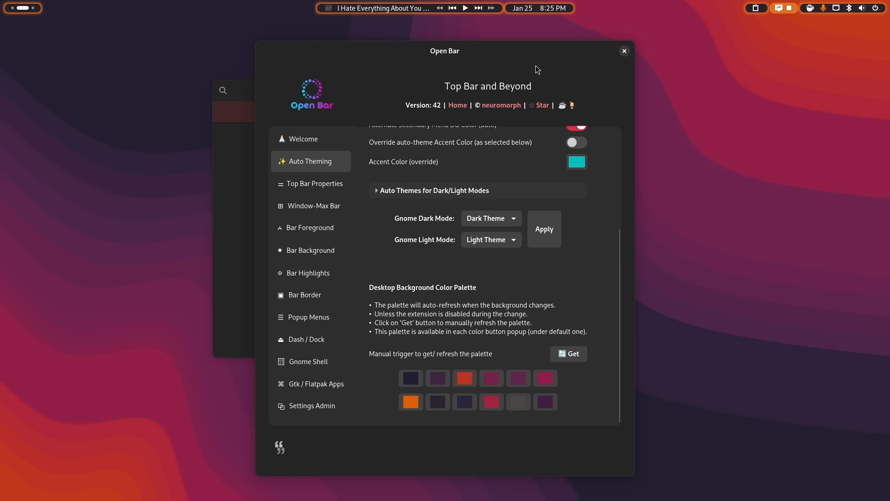
{"action": "scroll", "scroll_direction": "up", "scroll_amount": 3}
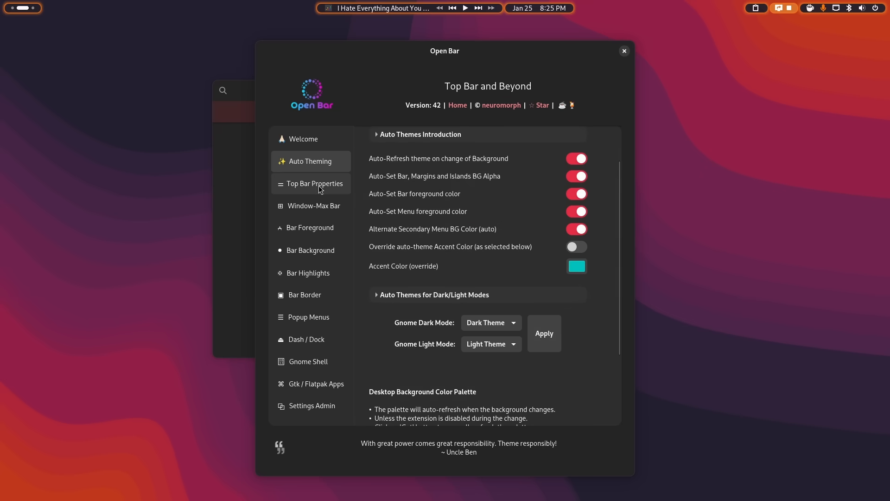
- On Top Bar Properties, try Floating and Trilands bar types, then return to Islands
{"action": "left_click", "coordinate": [315, 183]}
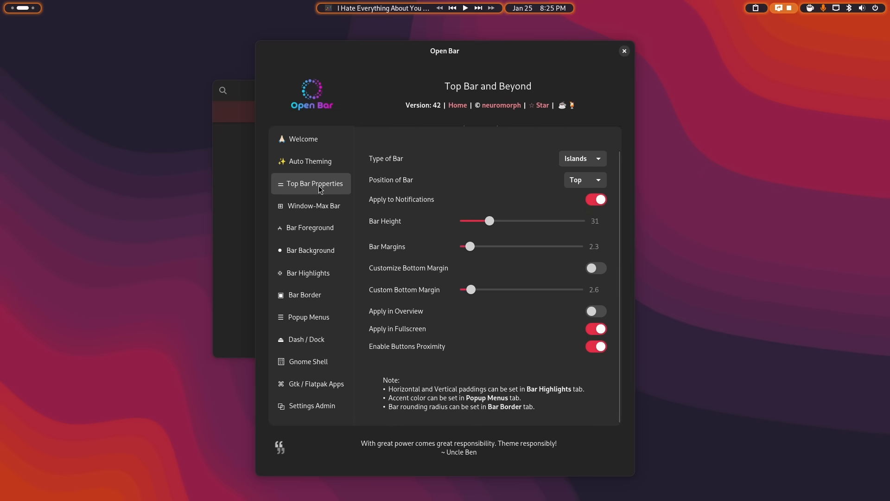
{"action": "mouse_move", "coordinate": [403, 164]}
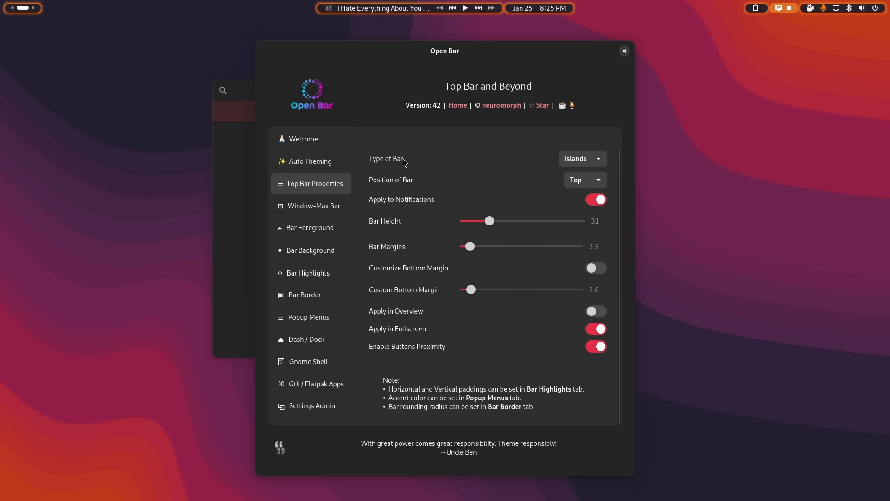
{"action": "left_click", "coordinate": [582, 159]}
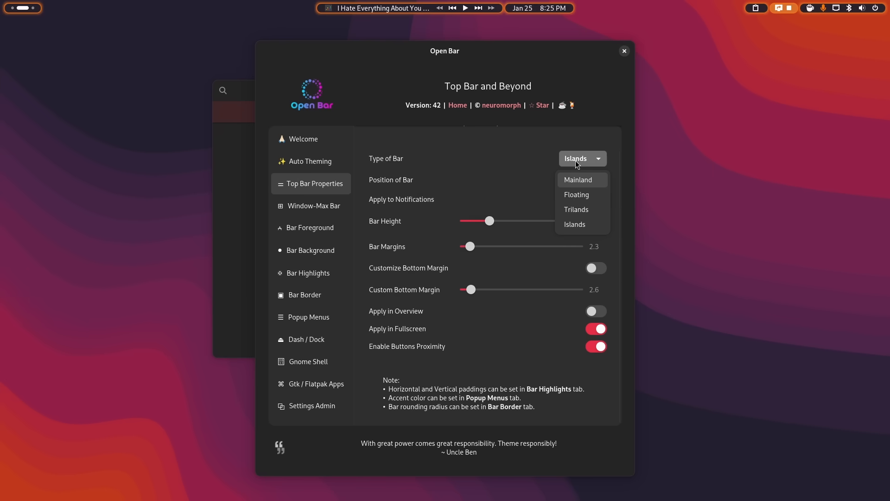
{"action": "left_click", "coordinate": [575, 195]}
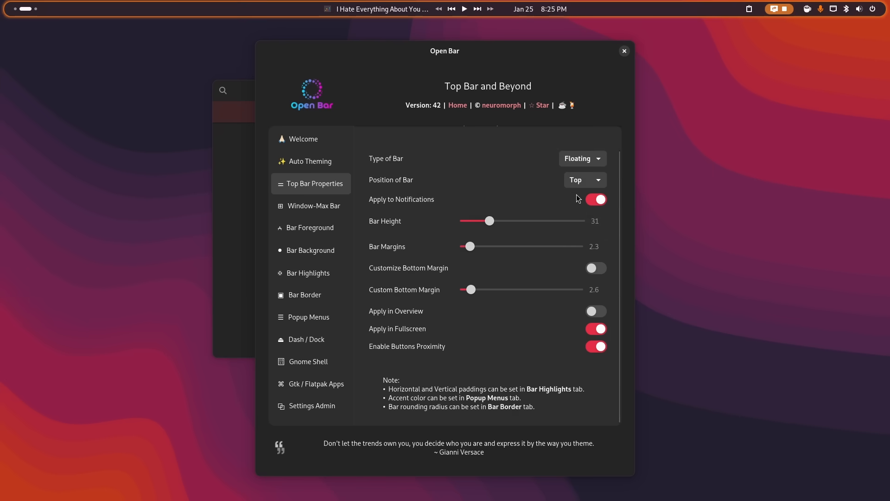
{"action": "left_click", "coordinate": [582, 158]}
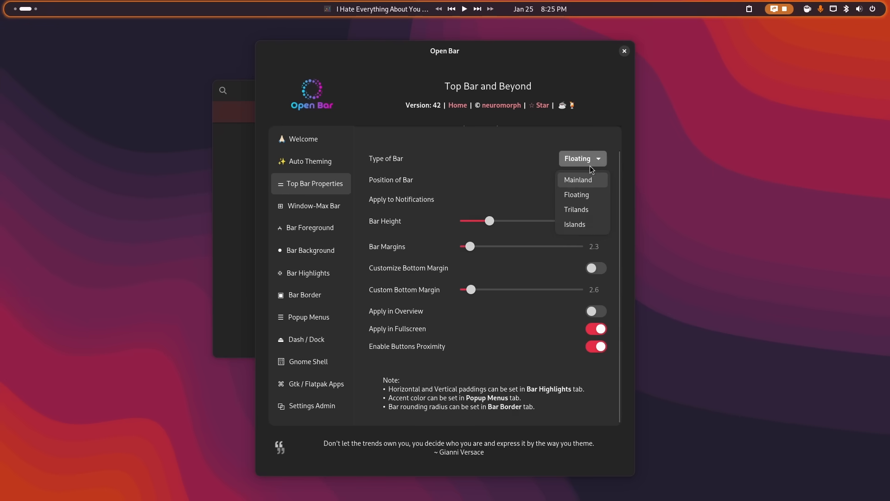
{"action": "left_click", "coordinate": [575, 209]}
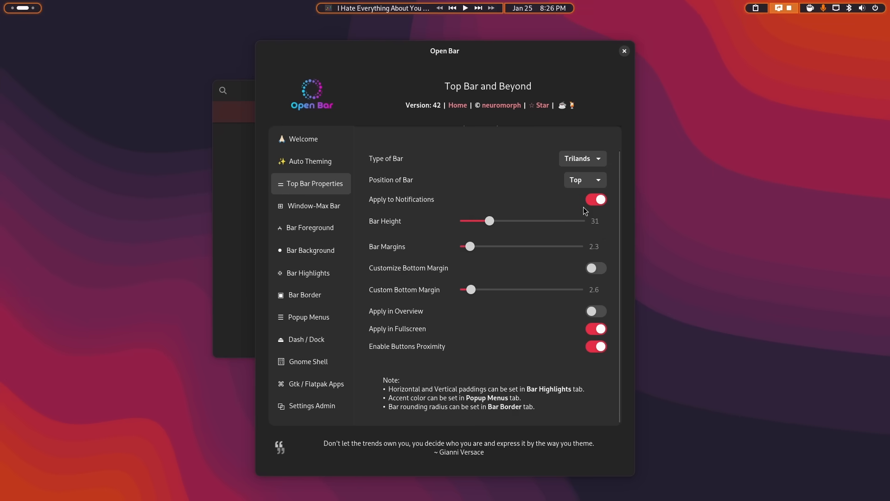
{"action": "left_click", "coordinate": [580, 159]}
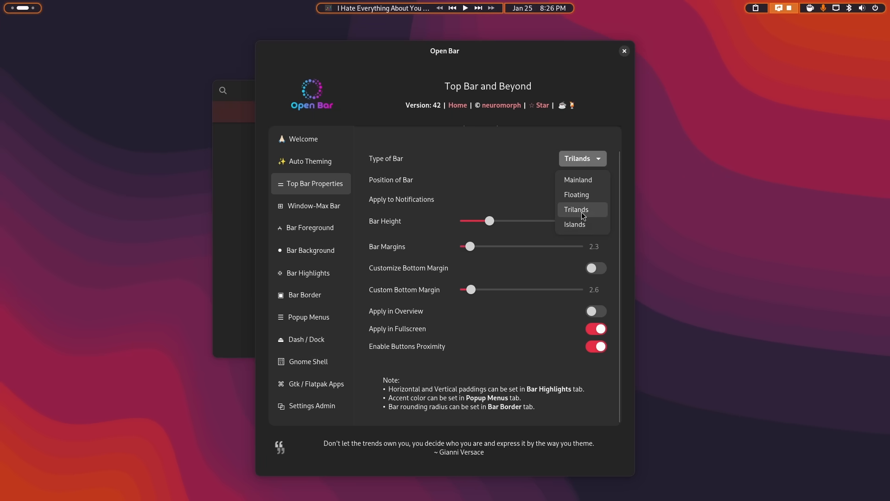
{"action": "left_click", "coordinate": [574, 224]}
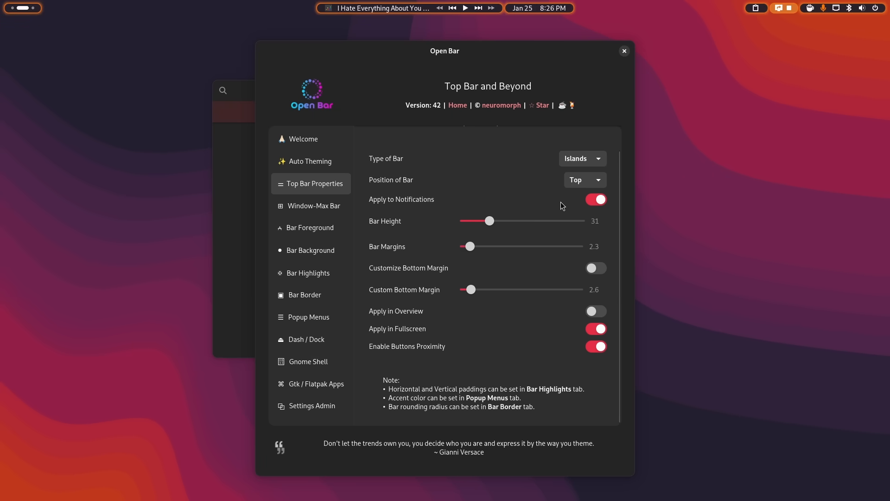
{"action": "mouse_move", "coordinate": [555, 182]}
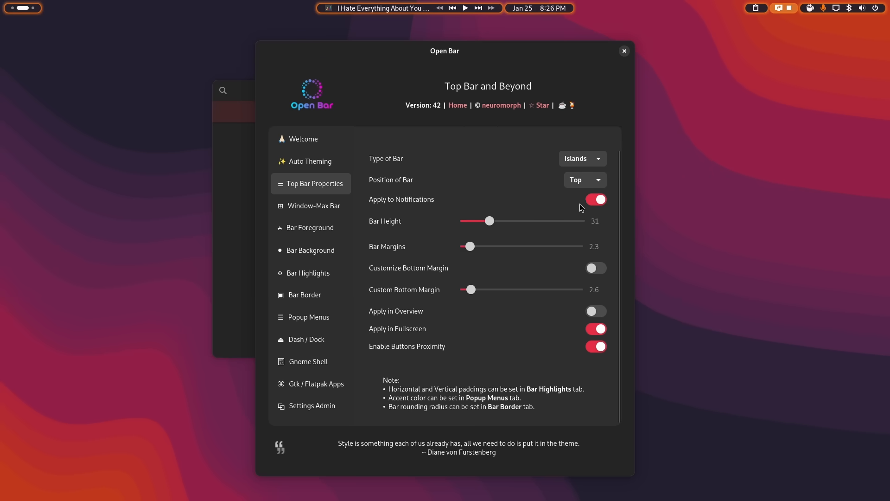
{"action": "mouse_move", "coordinate": [512, 171]}
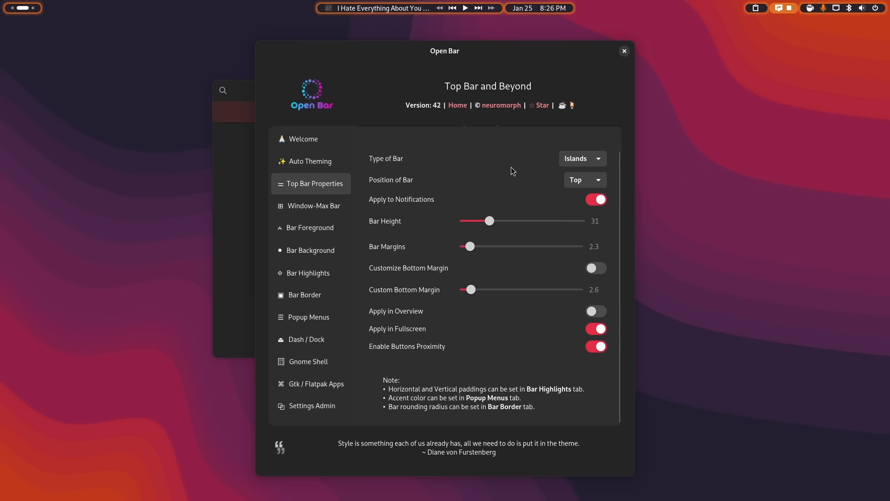
{"action": "mouse_move", "coordinate": [488, 220]}
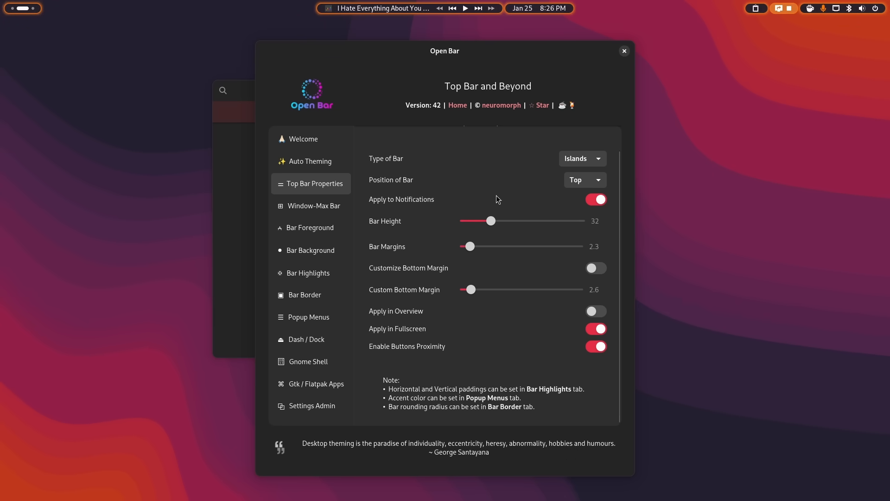
{"action": "mouse_move", "coordinate": [452, 337]}
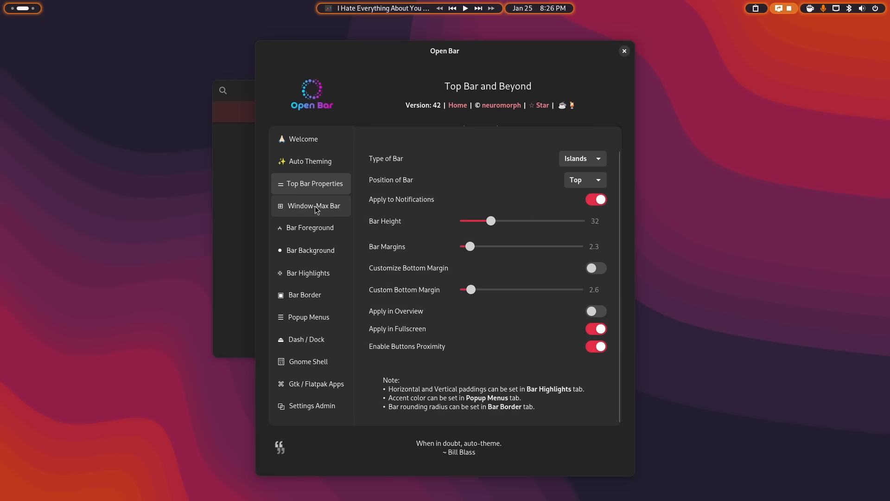
- Show the Window-Max Bar Properties page, where that bar is disabled
{"action": "left_click", "coordinate": [314, 205]}
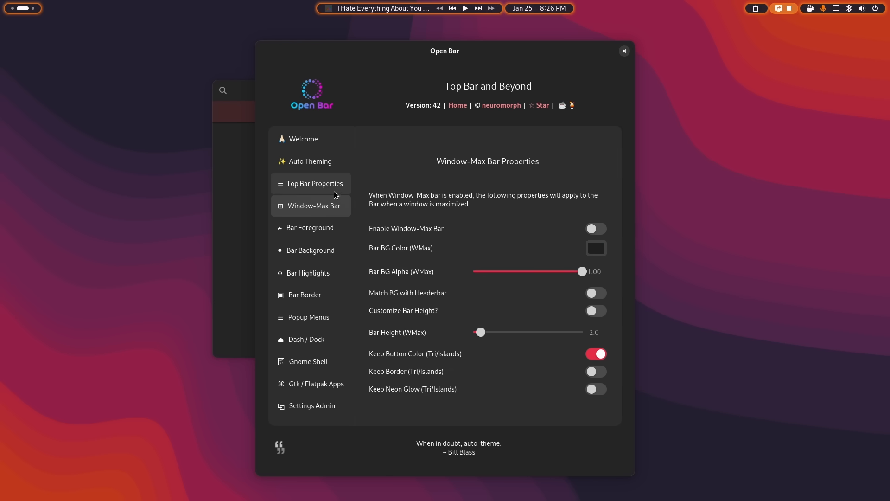
{"action": "mouse_move", "coordinate": [405, 259]}
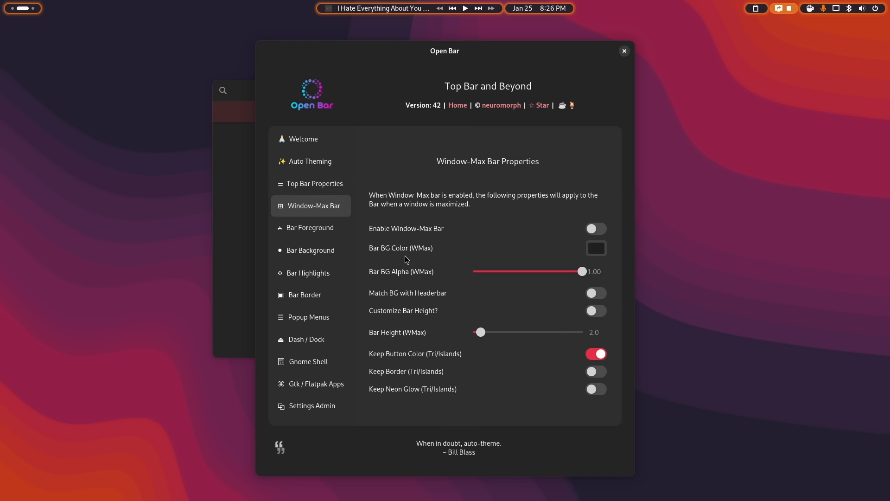
{"action": "mouse_move", "coordinate": [407, 302]}
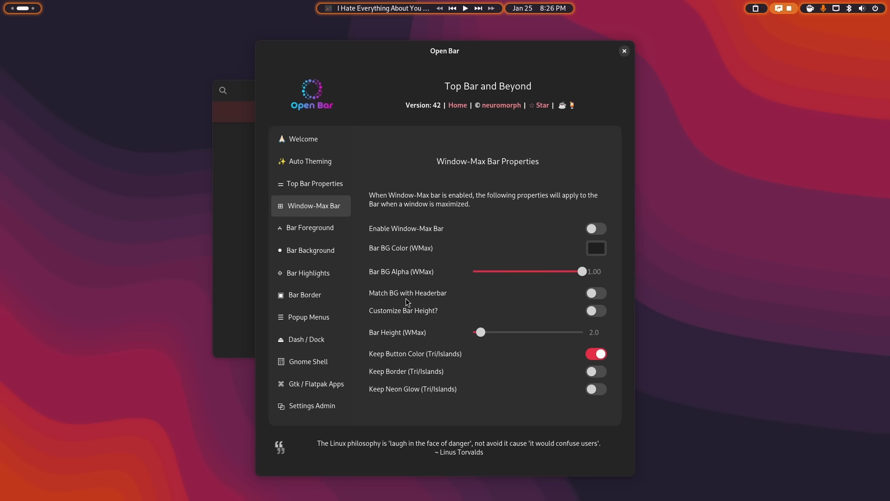
{"action": "mouse_move", "coordinate": [315, 183]}
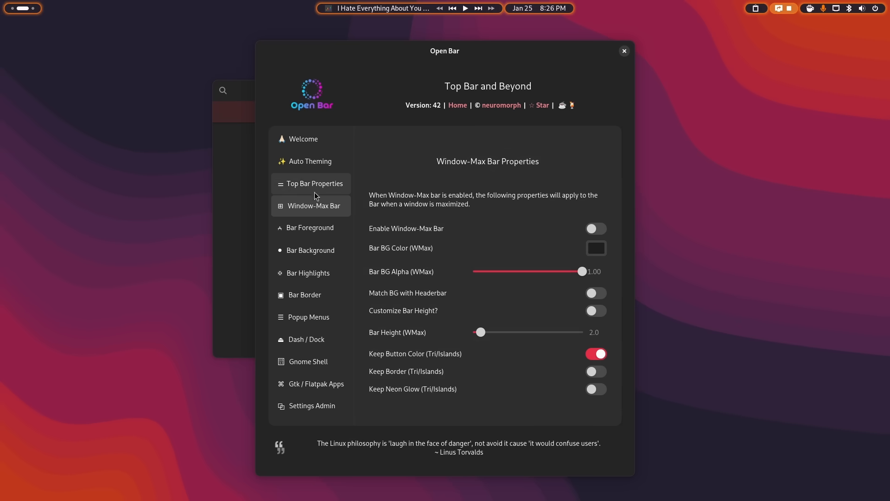
- Review the Auto Theming, Bar Foreground and Bar Highlights pages, ending on Bar Border
{"action": "left_click", "coordinate": [309, 161]}
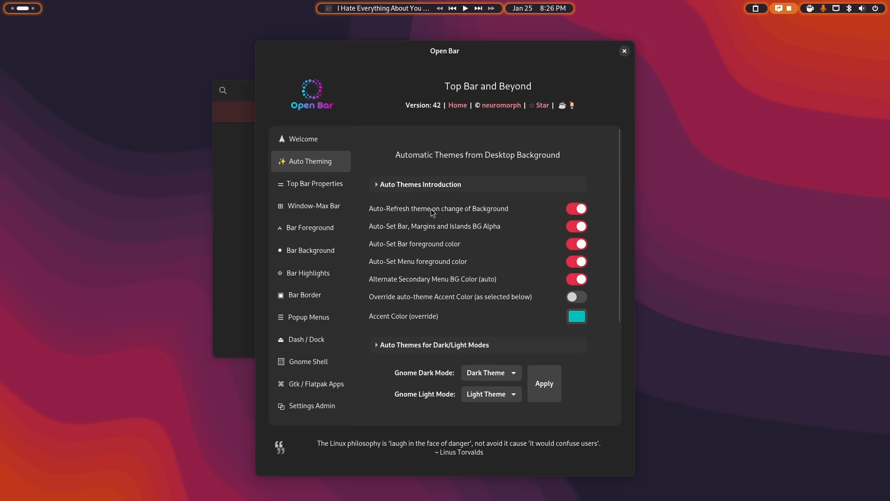
{"action": "mouse_move", "coordinate": [311, 228]}
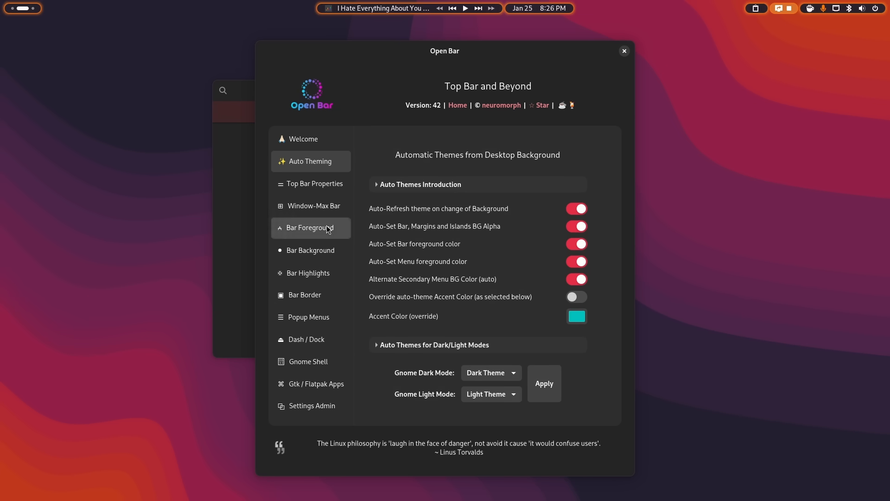
{"action": "left_click", "coordinate": [310, 227]}
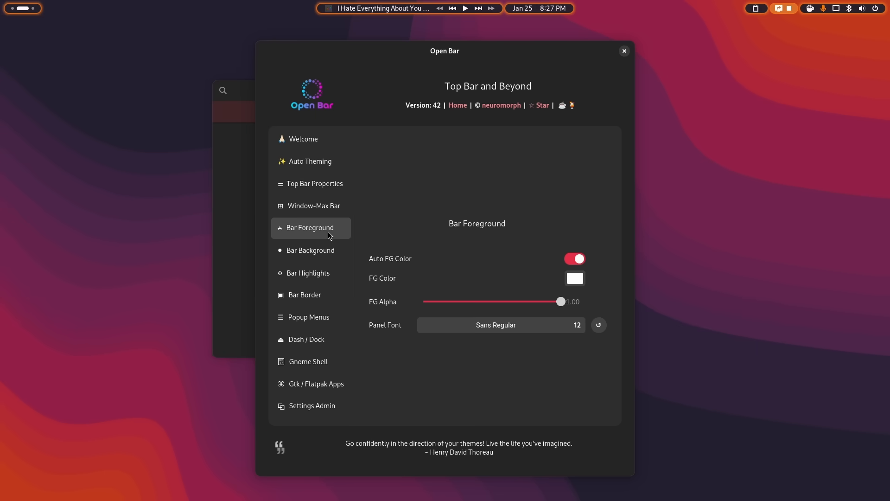
{"action": "left_click", "coordinate": [307, 272]}
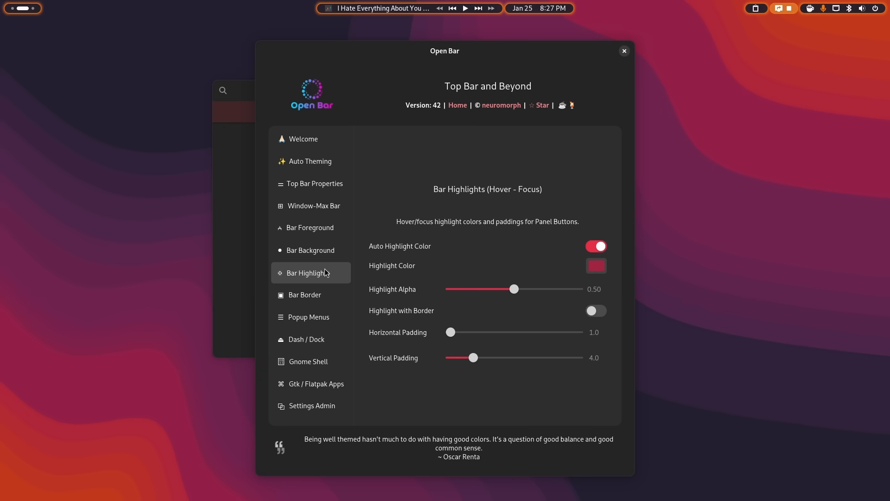
{"action": "left_click", "coordinate": [305, 295]}
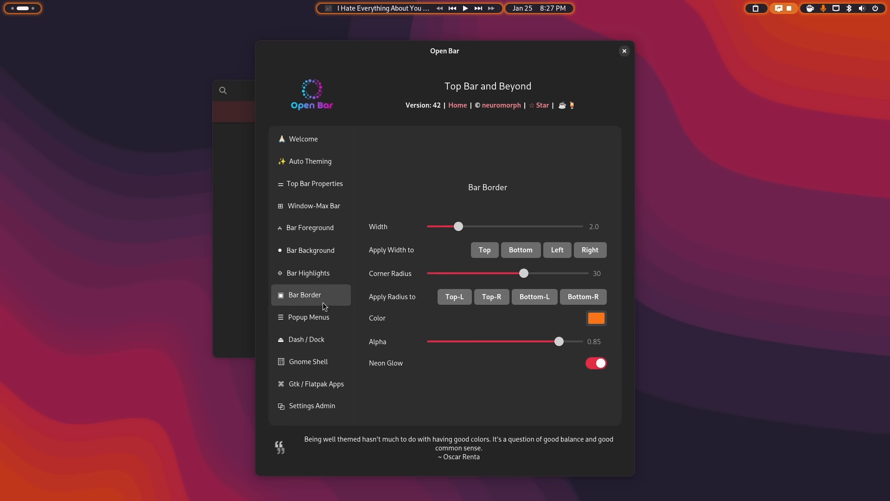
- Show the Popup Menus page and preview the themed quick-settings menu, then close it
{"action": "left_click", "coordinate": [309, 317]}
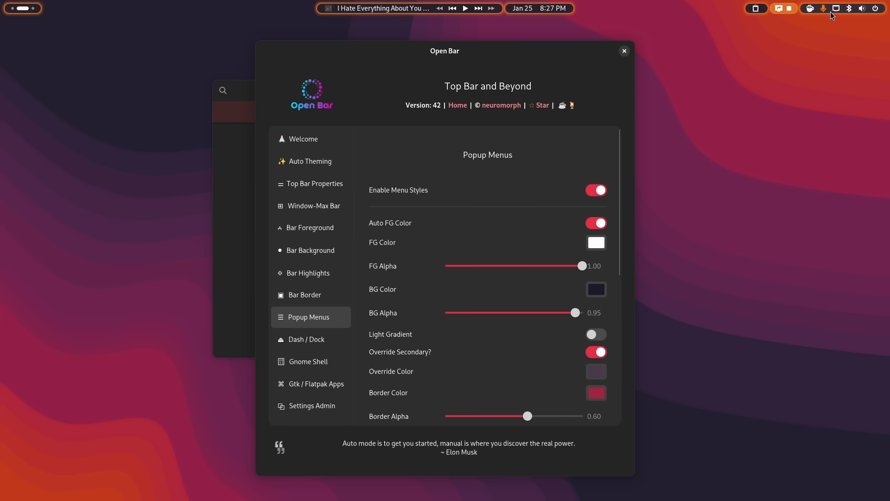
{"action": "left_click", "coordinate": [862, 8]}
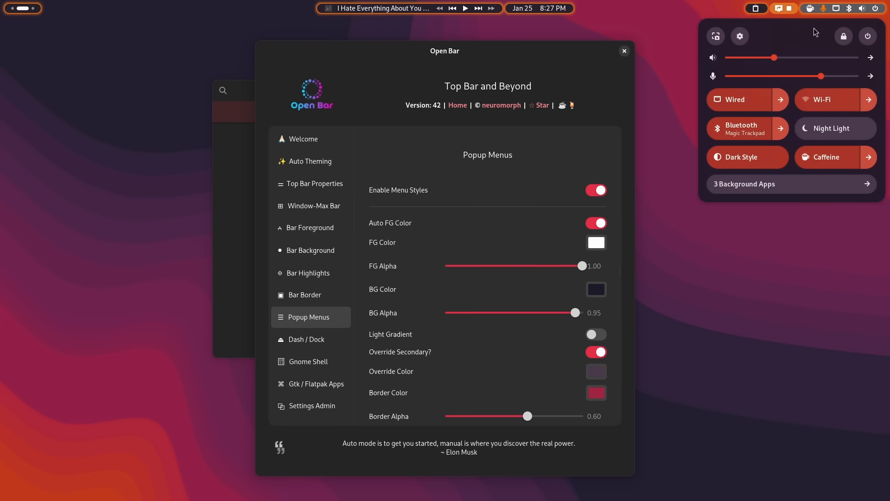
{"action": "mouse_move", "coordinate": [795, 37]}
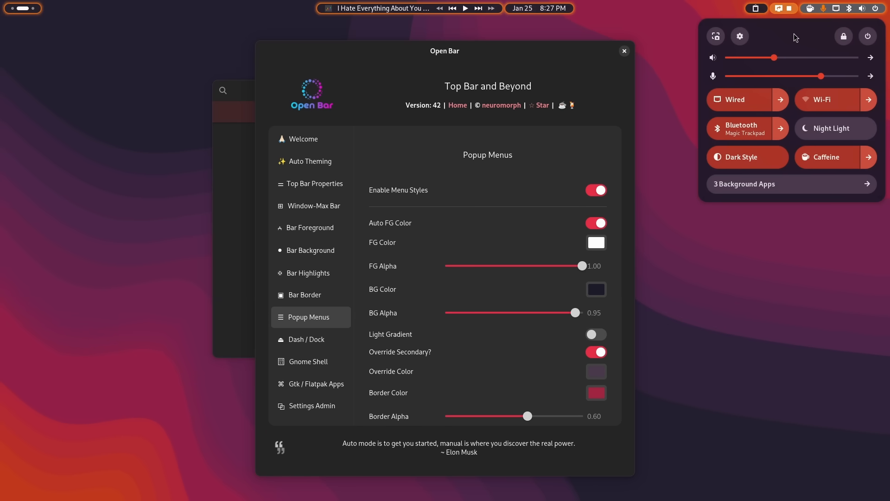
{"action": "mouse_move", "coordinate": [794, 37]}
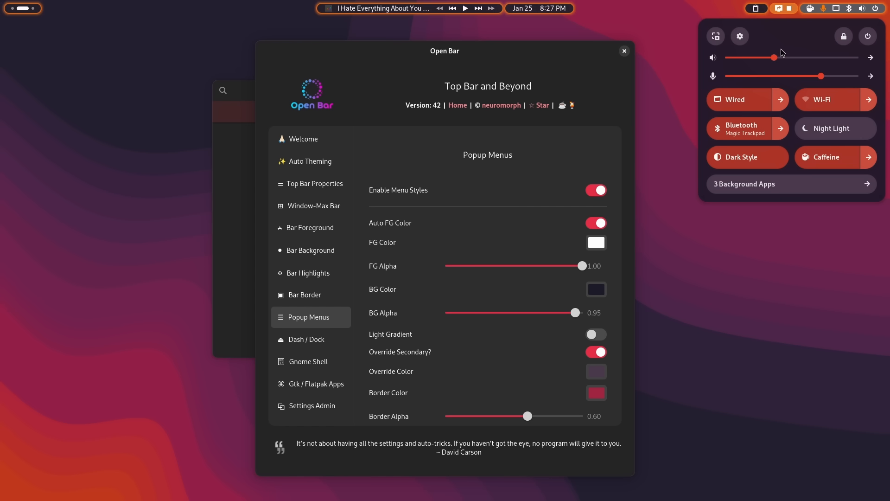
{"action": "left_click", "coordinate": [538, 8]}
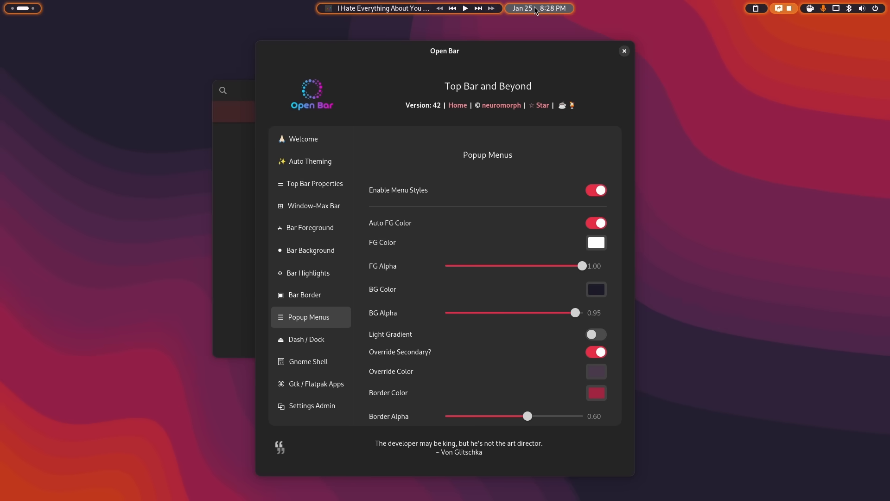
{"action": "mouse_move", "coordinate": [418, 275]}
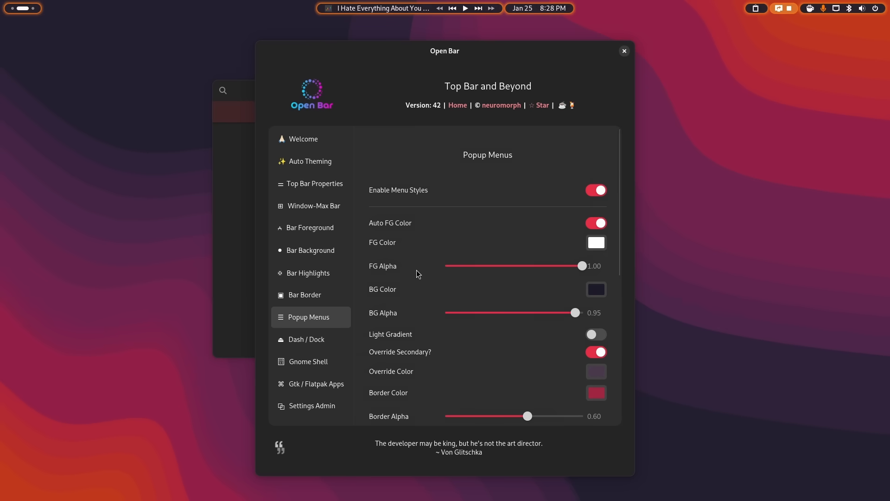
{"action": "scroll", "scroll_direction": "down", "scroll_amount": 3}
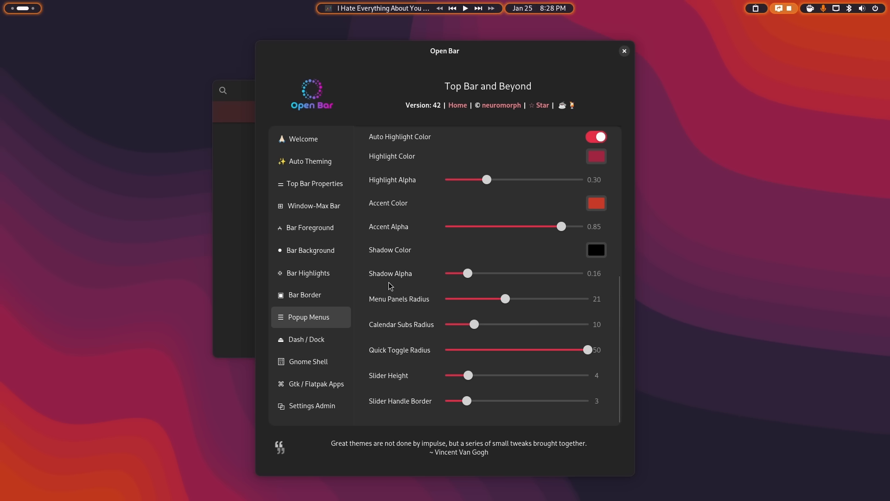
- Set Dash / Dock Style to Use Top Bar Colors, then revert to Keep Default Theme
{"action": "left_click", "coordinate": [309, 340]}
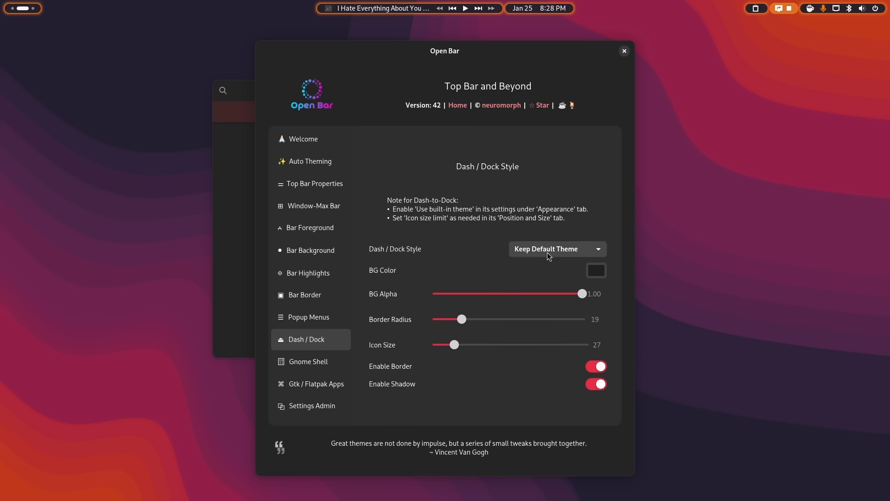
{"action": "left_click", "coordinate": [556, 249]}
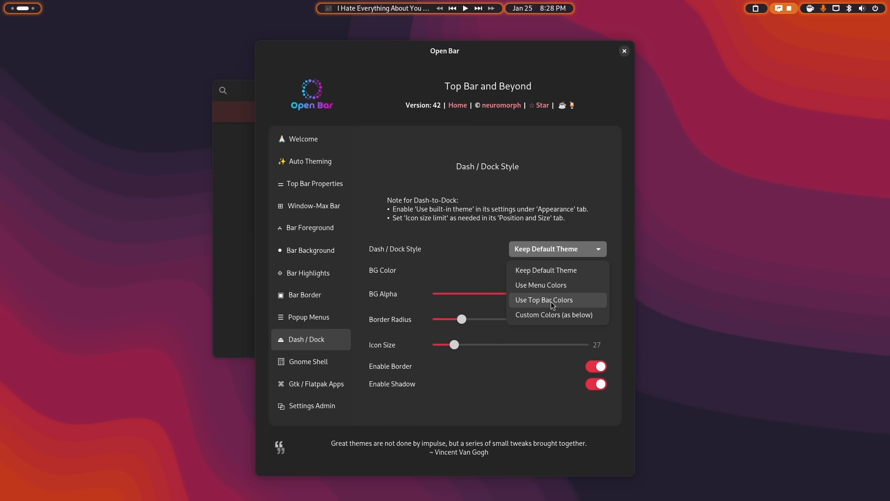
{"action": "left_click", "coordinate": [542, 300]}
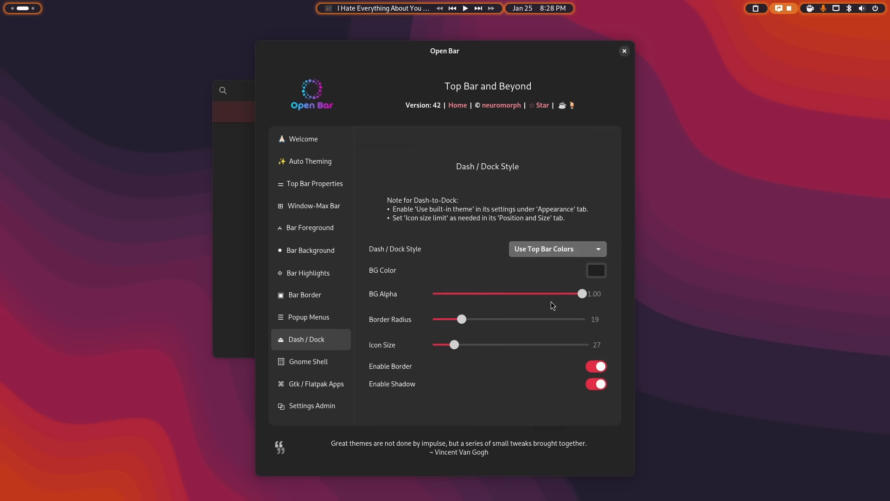
{"action": "mouse_move", "coordinate": [497, 492]}
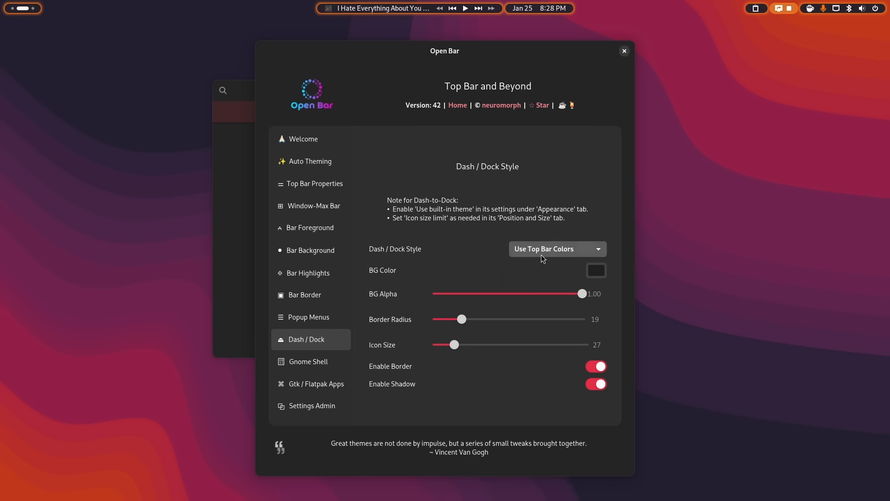
{"action": "left_click", "coordinate": [557, 248]}
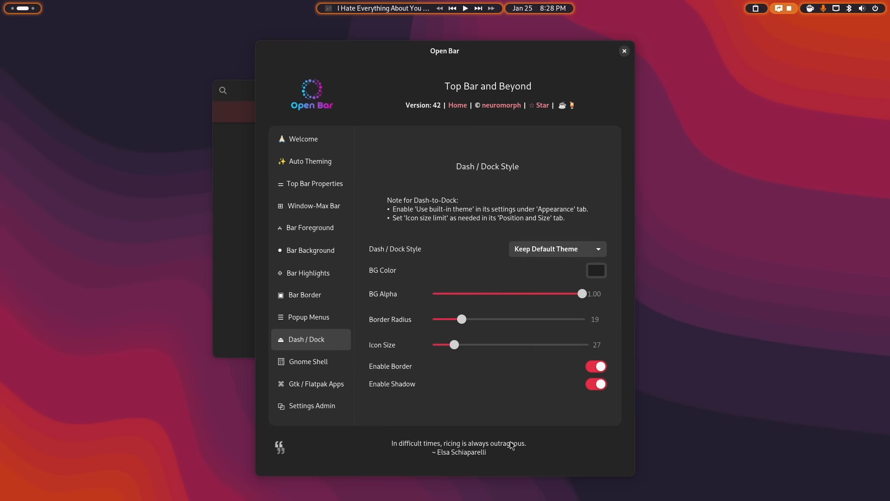
{"action": "mouse_move", "coordinate": [475, 396]}
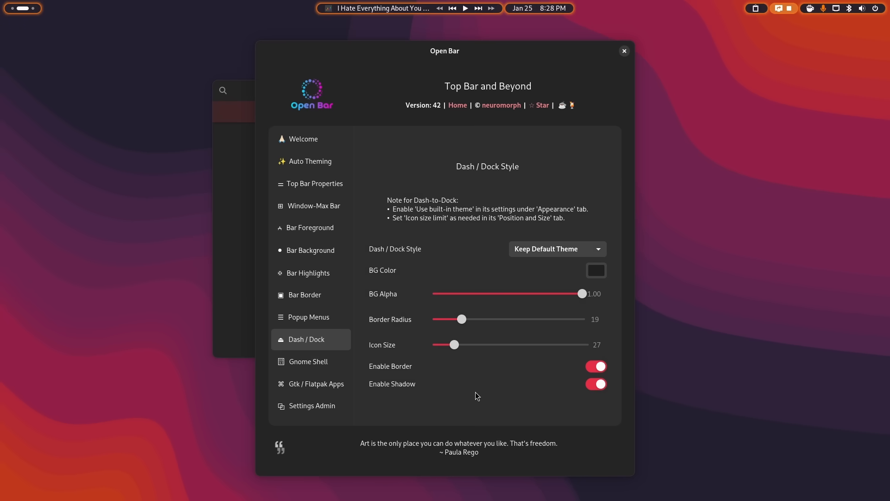
- Show the Gtk / Flatpak Apps settings page
{"action": "left_click", "coordinate": [312, 383]}
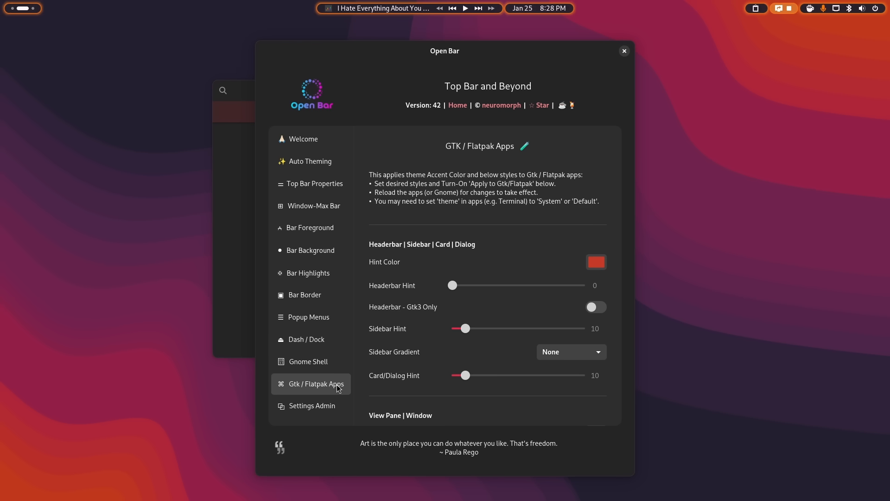